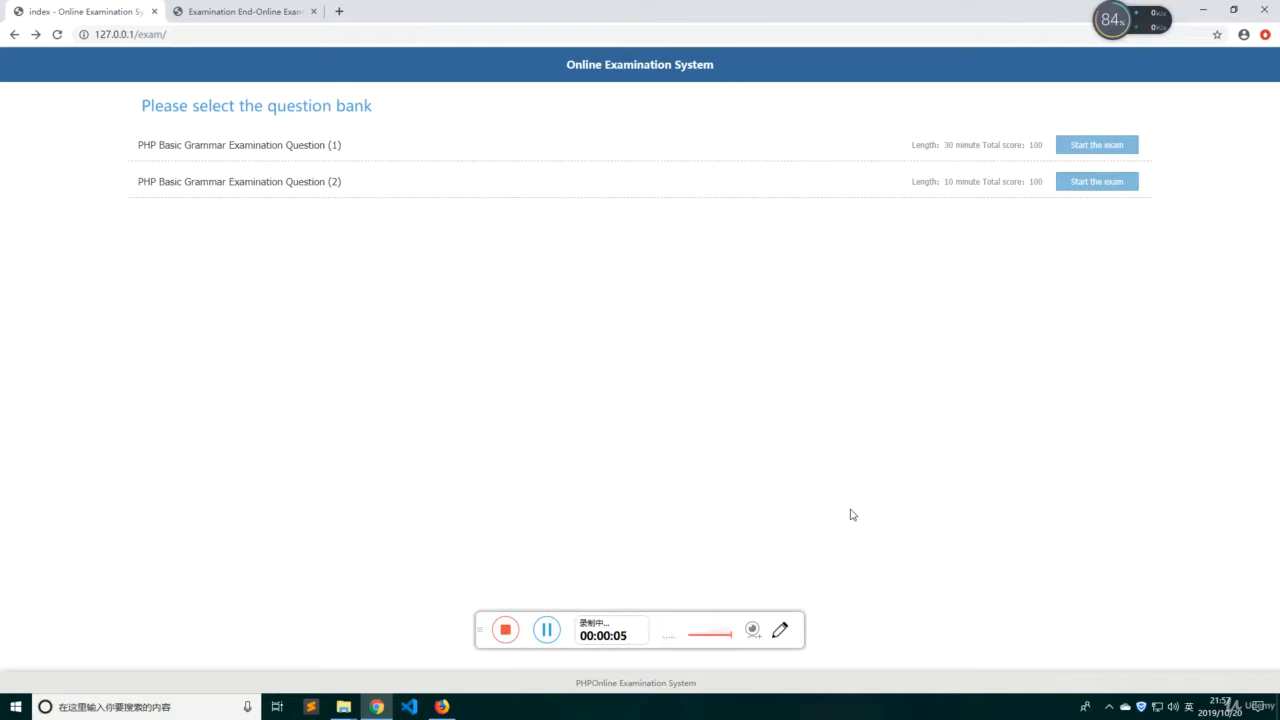
pyautogui.moveTo(464, 352)
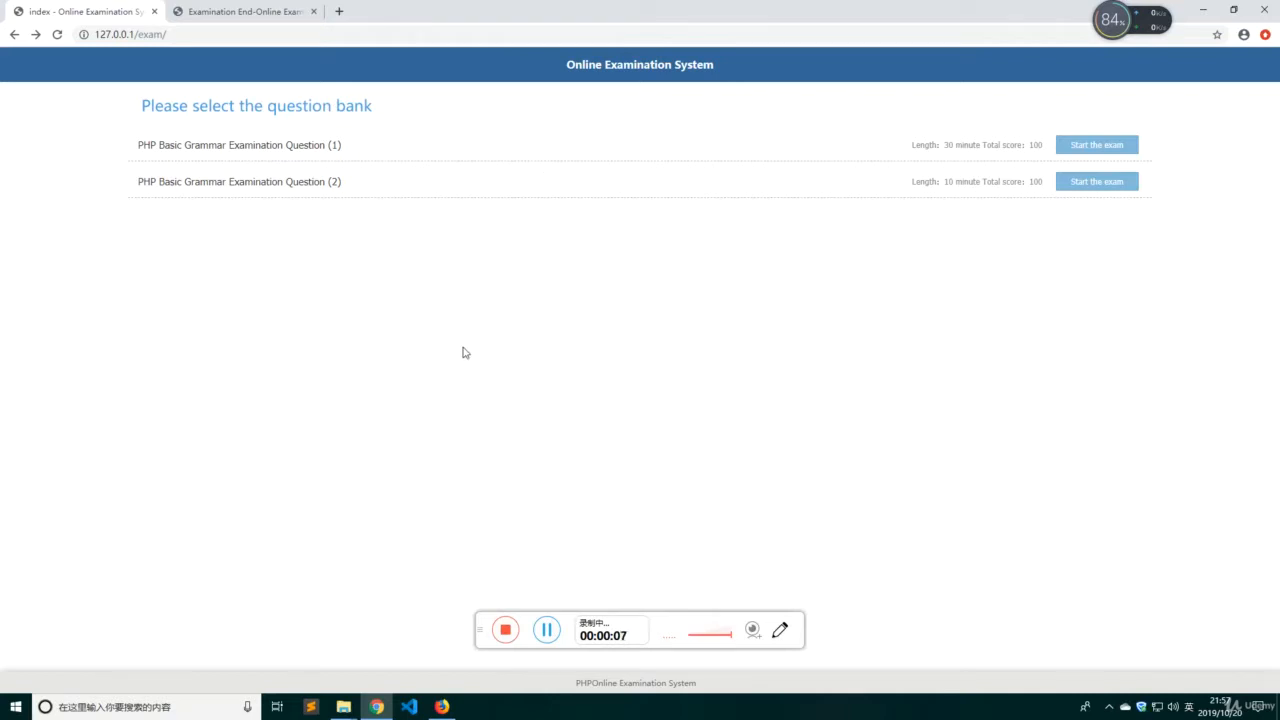
pyautogui.moveTo(560, 374)
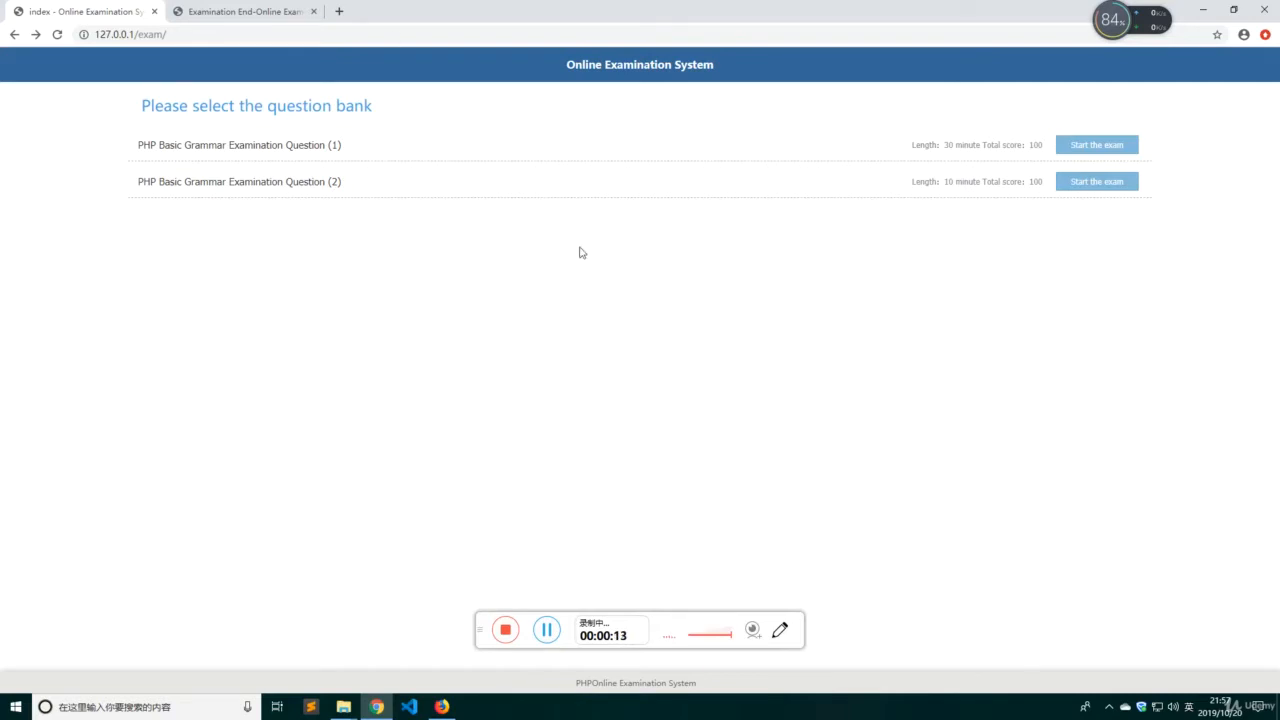
pyautogui.moveTo(404, 312)
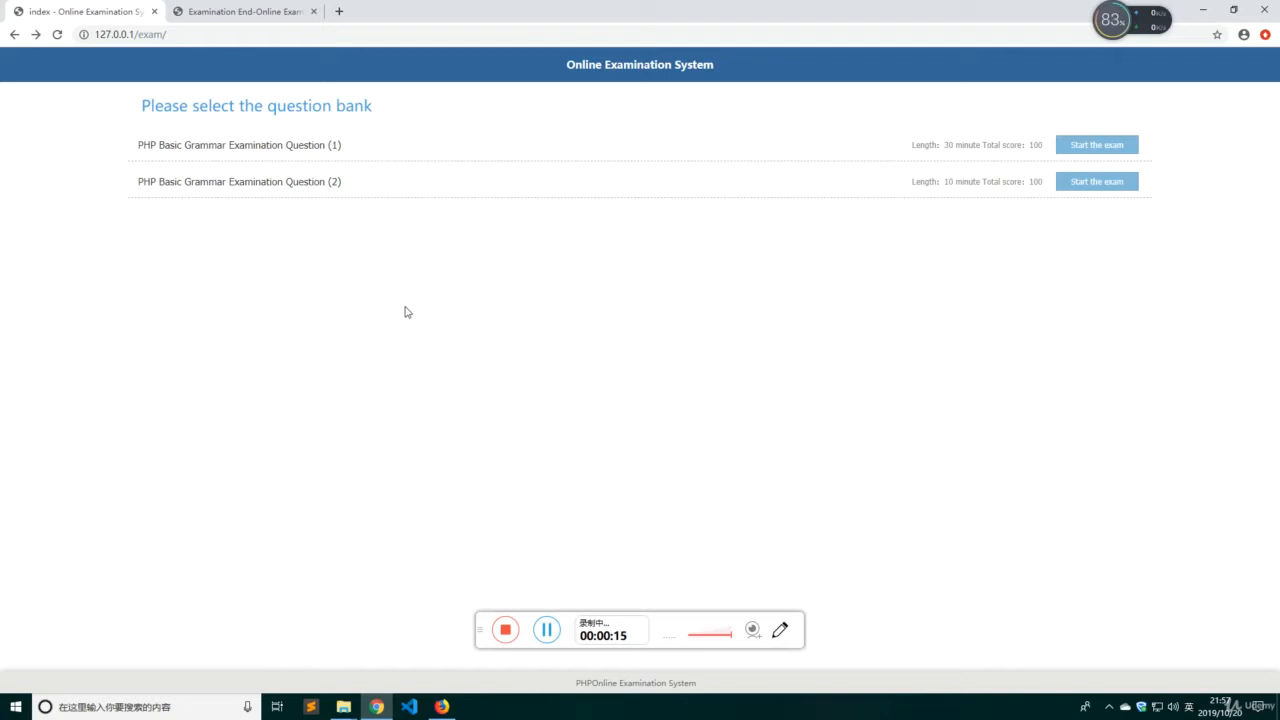
pyautogui.moveTo(532, 308)
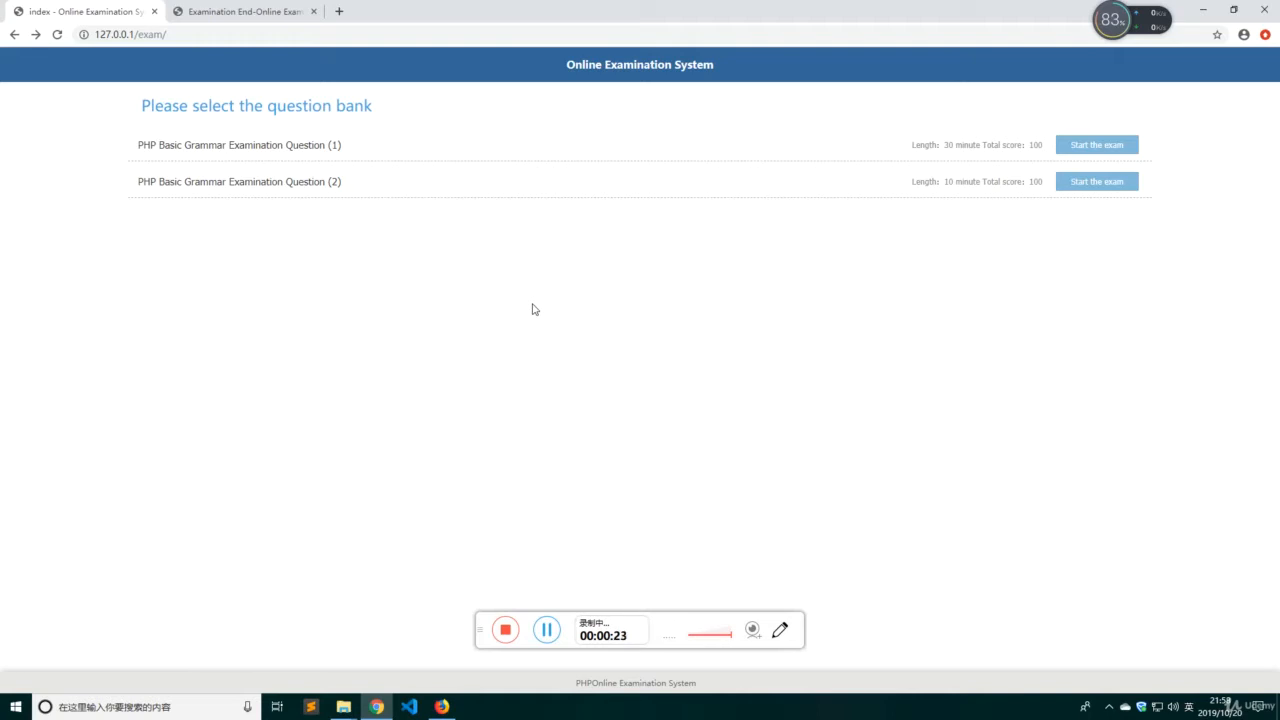
pyautogui.moveTo(584, 350)
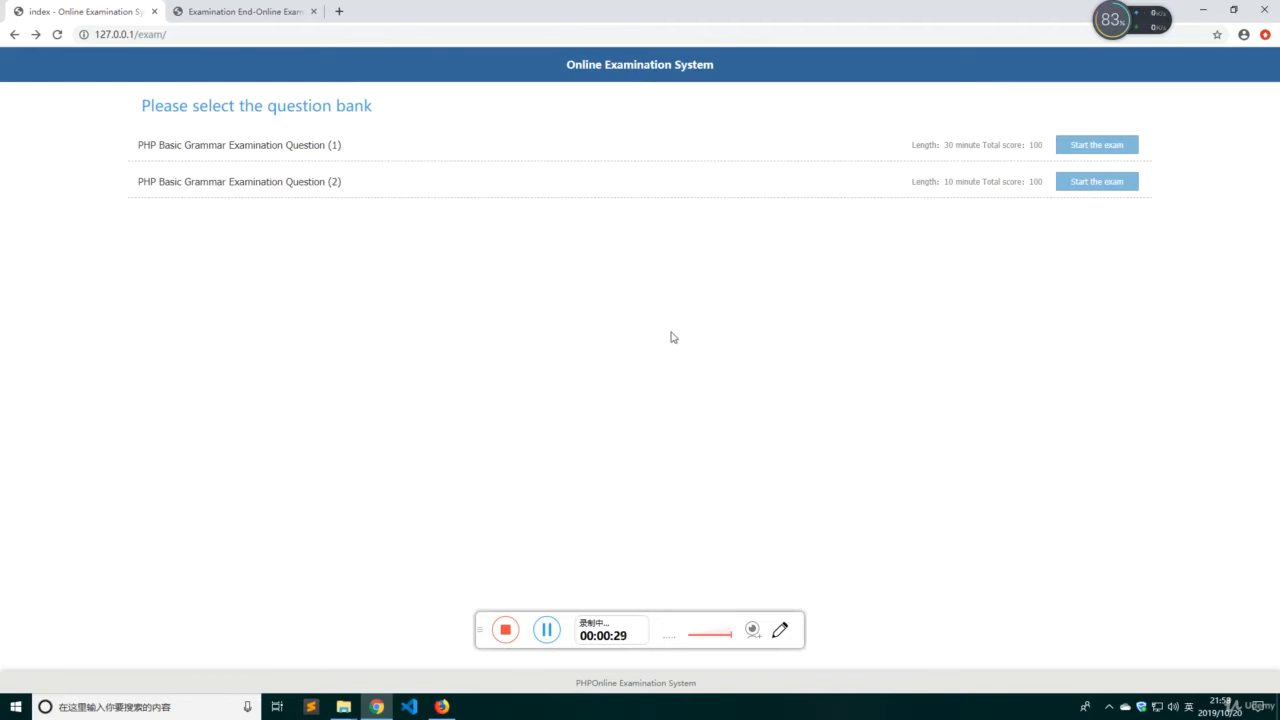
pyautogui.moveTo(332, 204)
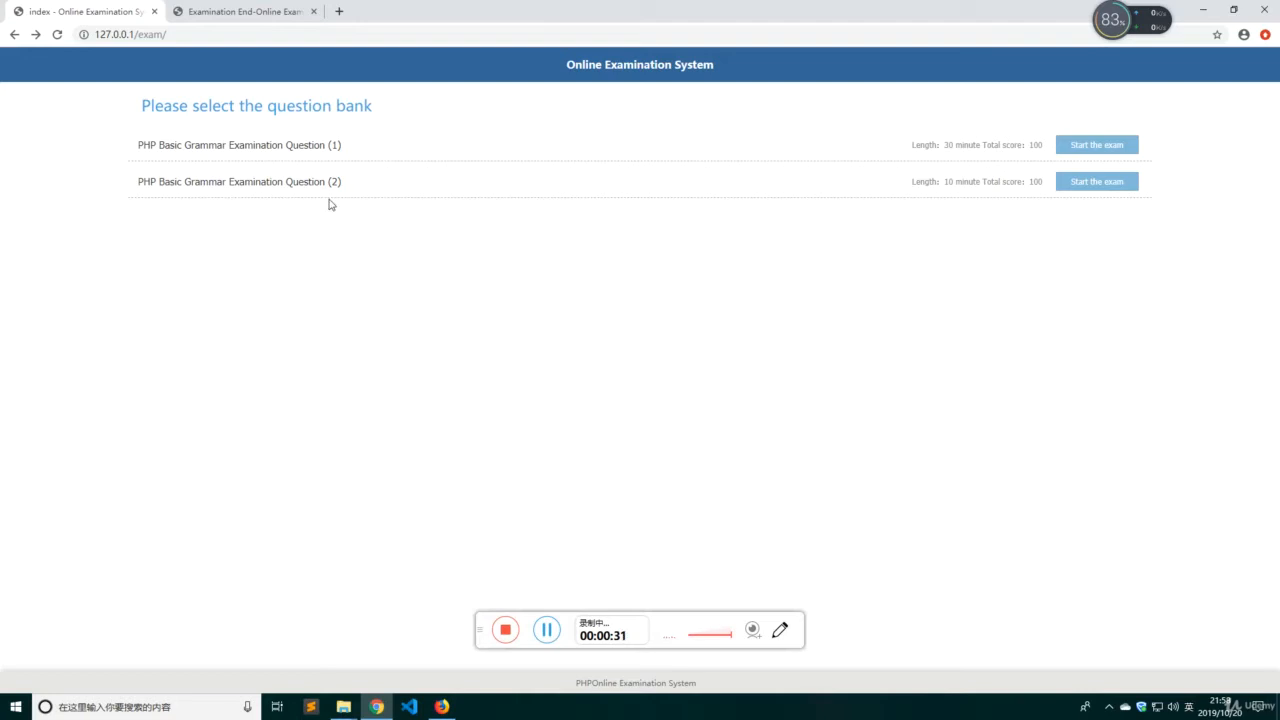
pyautogui.moveTo(648, 202)
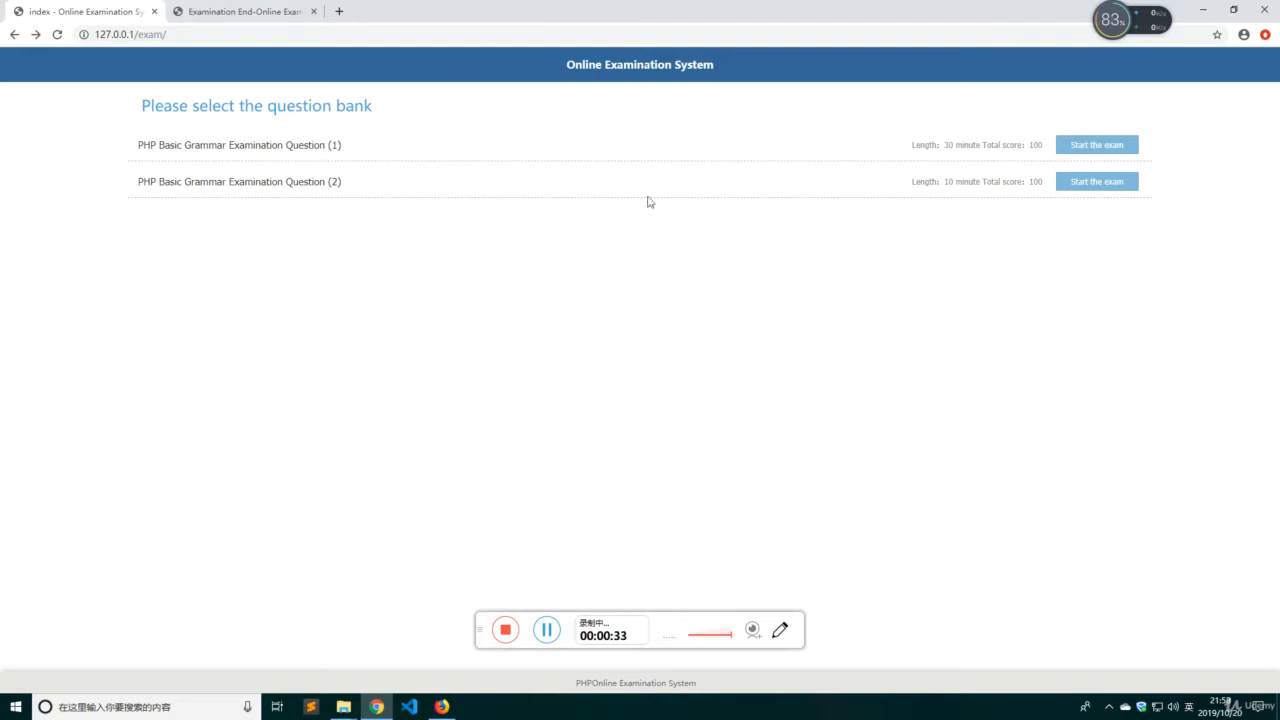
pyautogui.moveTo(312, 172)
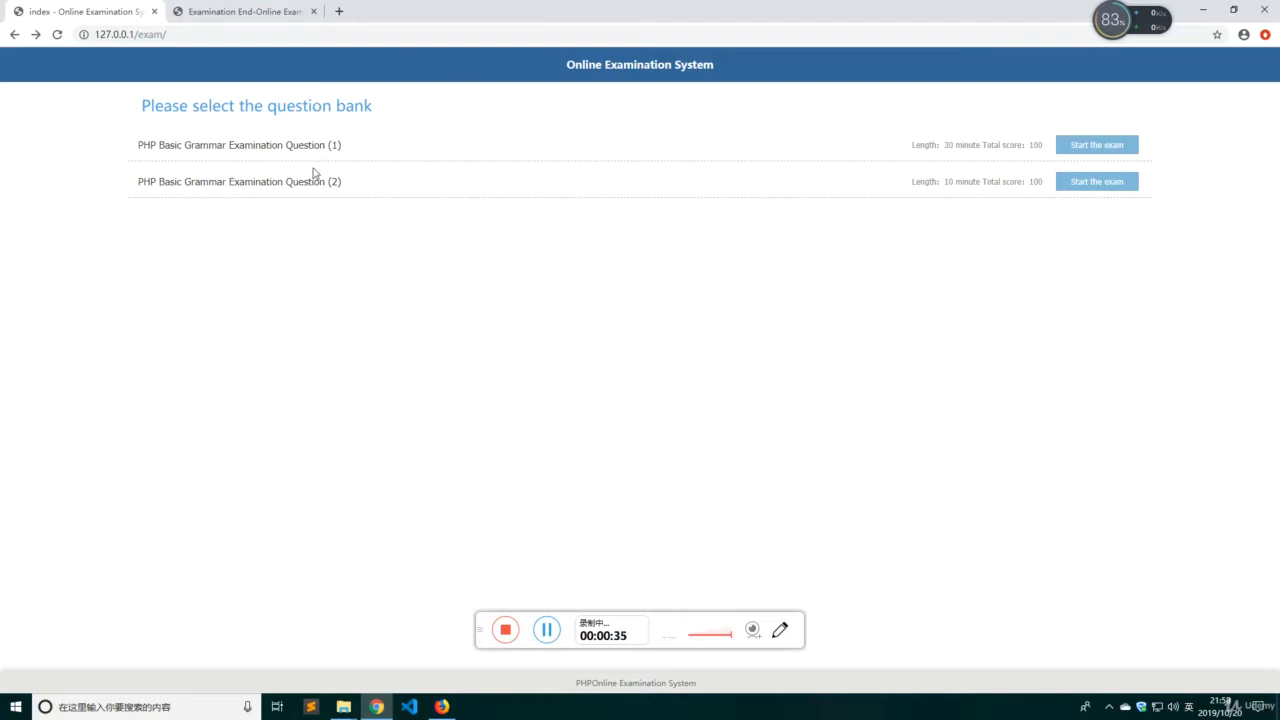
pyautogui.moveTo(460, 176)
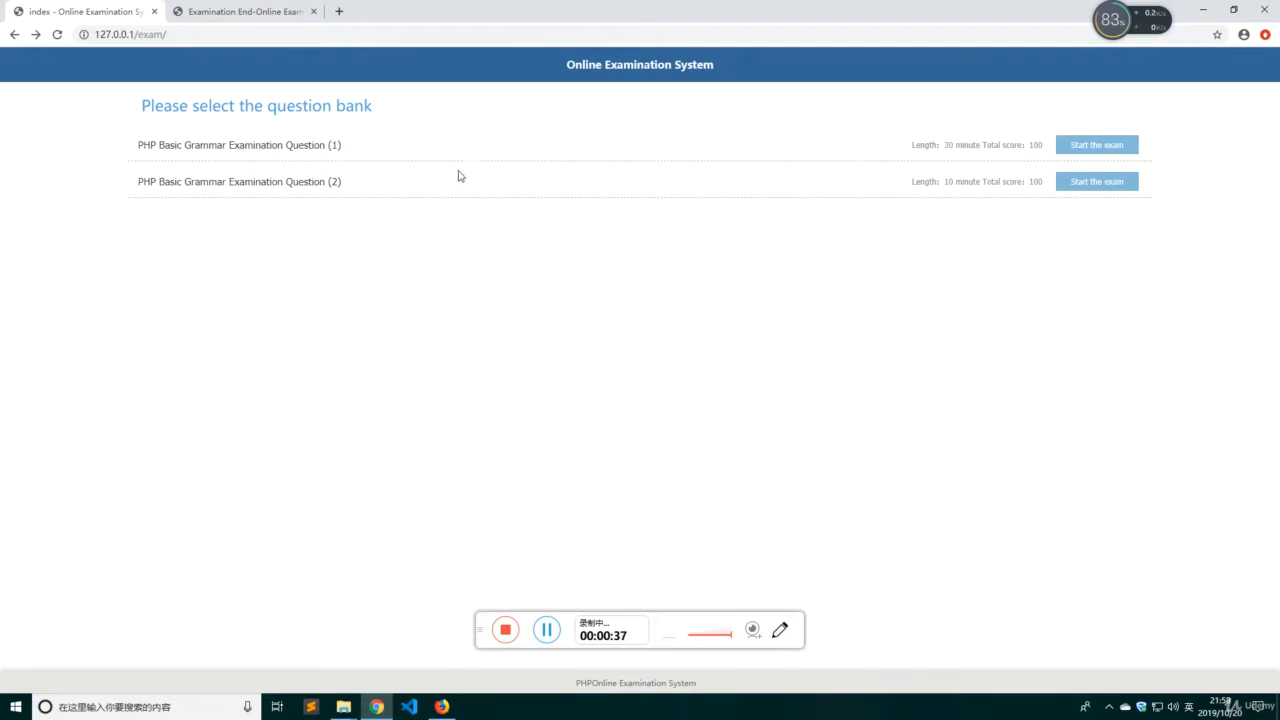
pyautogui.moveTo(248, 210)
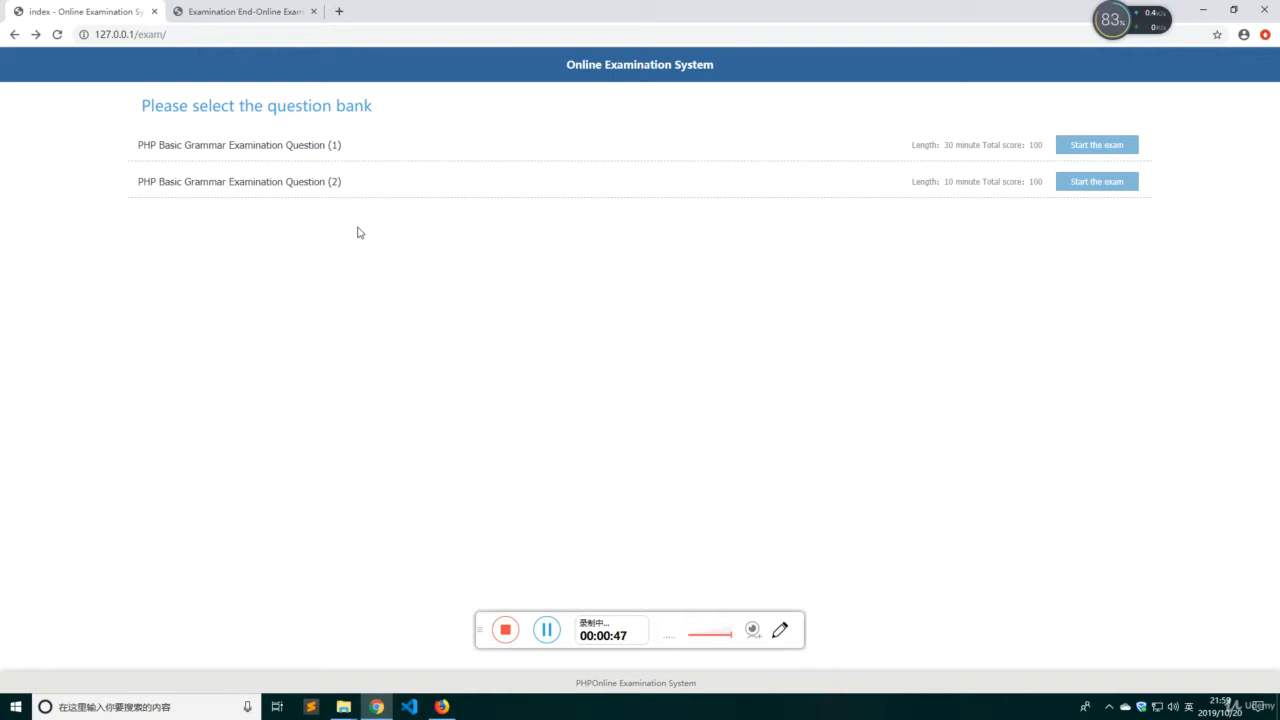
pyautogui.moveTo(276, 232)
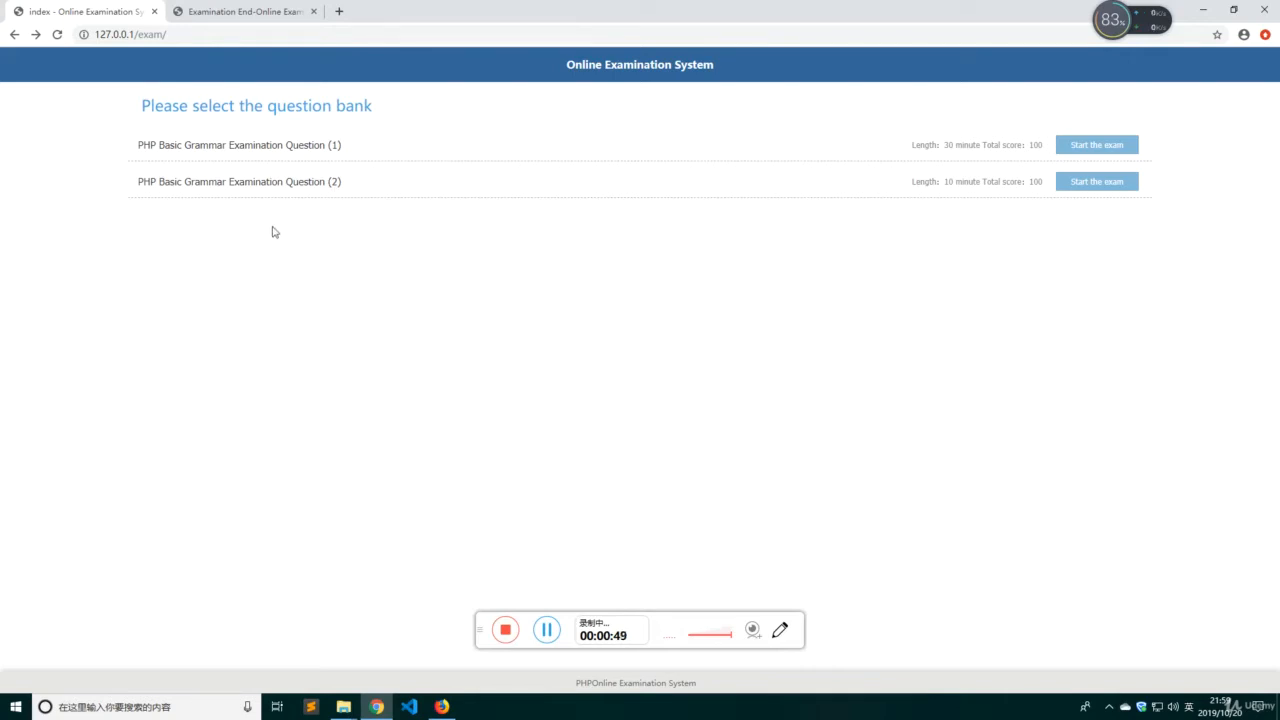
pyautogui.moveTo(292, 248)
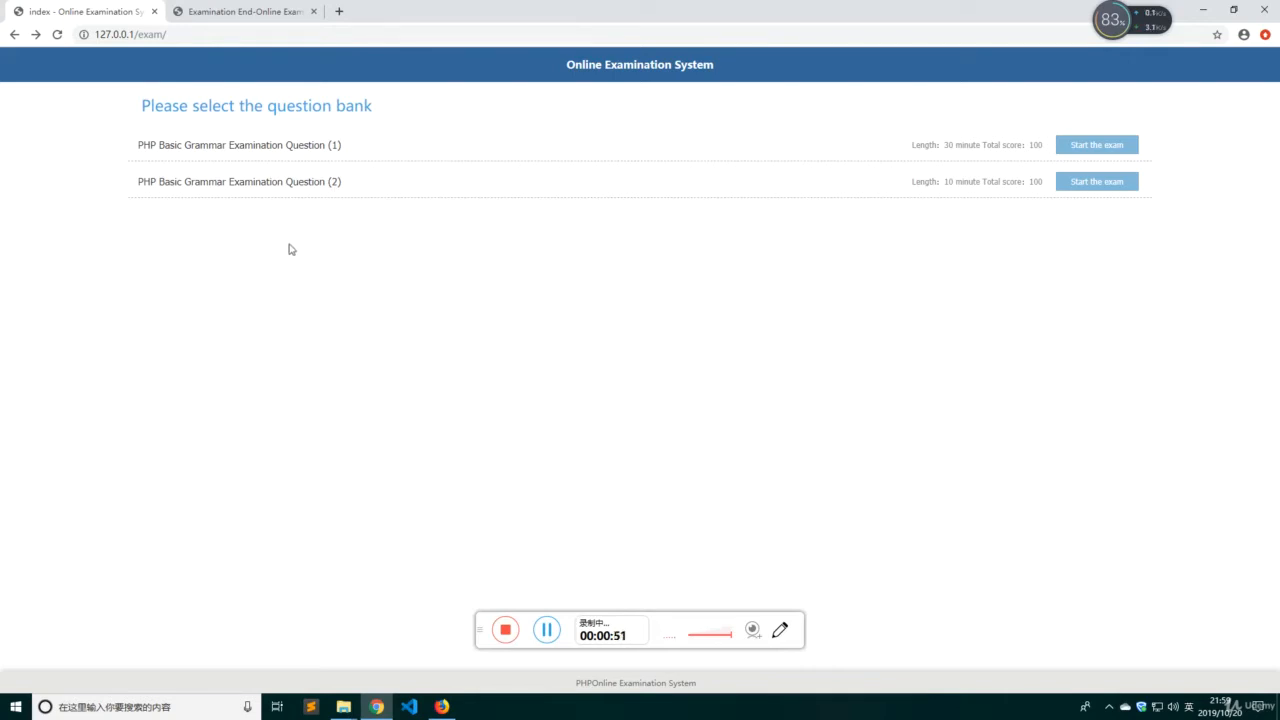
pyautogui.moveTo(252, 528)
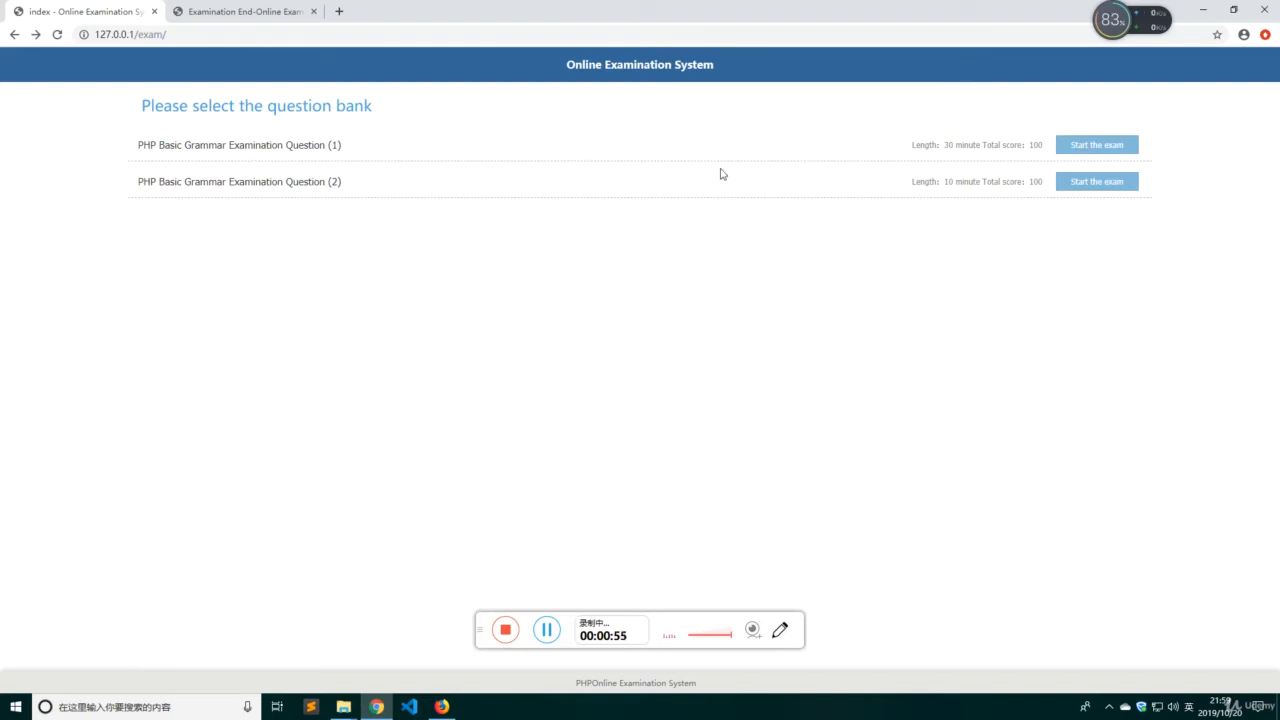
pyautogui.moveTo(808, 172)
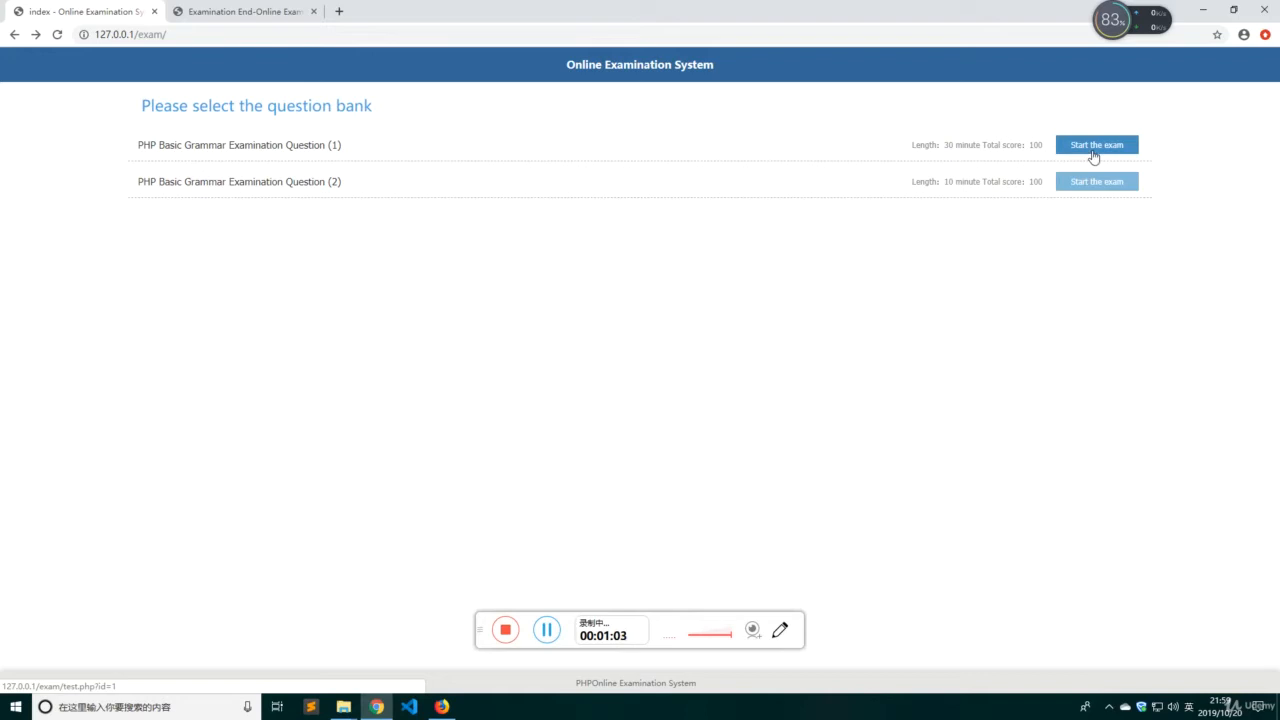
# - Start the exam for the PHP Basic Grammar Examination Question (1) question bank
pyautogui.click(1096, 144)
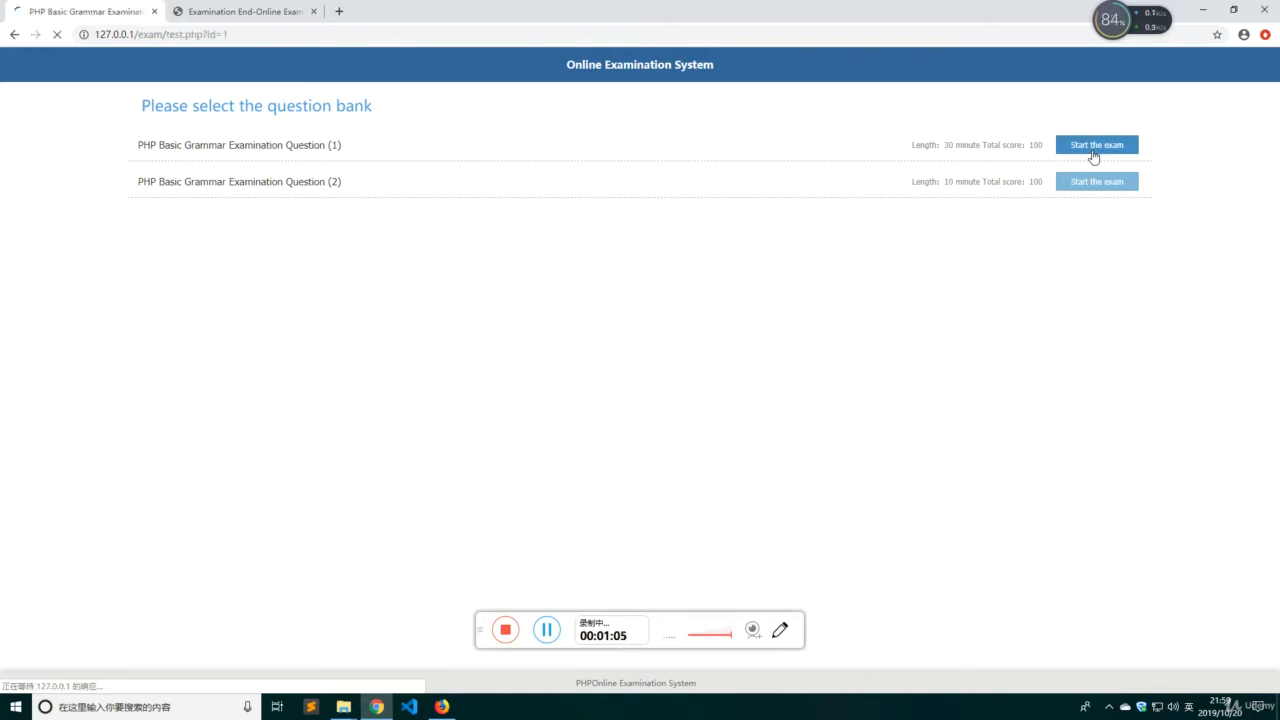
# - Look over the Question (1) exam paper's questions, then return to the True or False section
pyautogui.click(1096, 144)
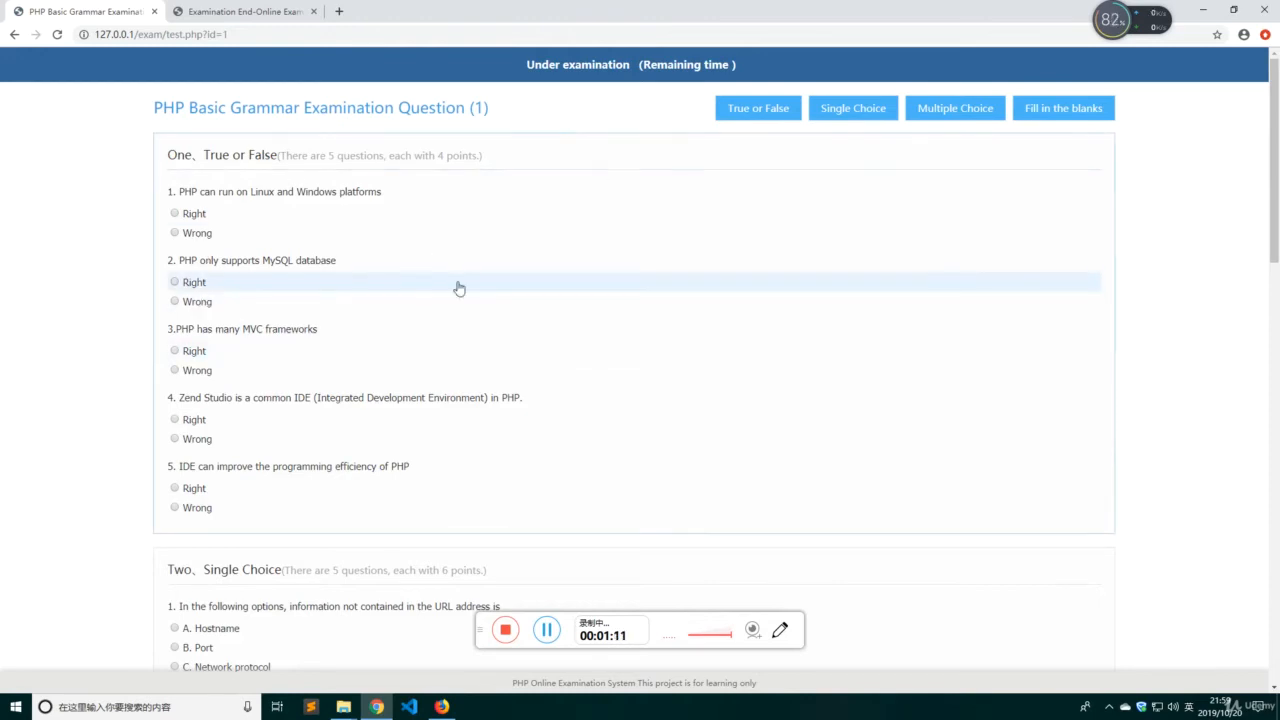
pyautogui.moveTo(196, 188)
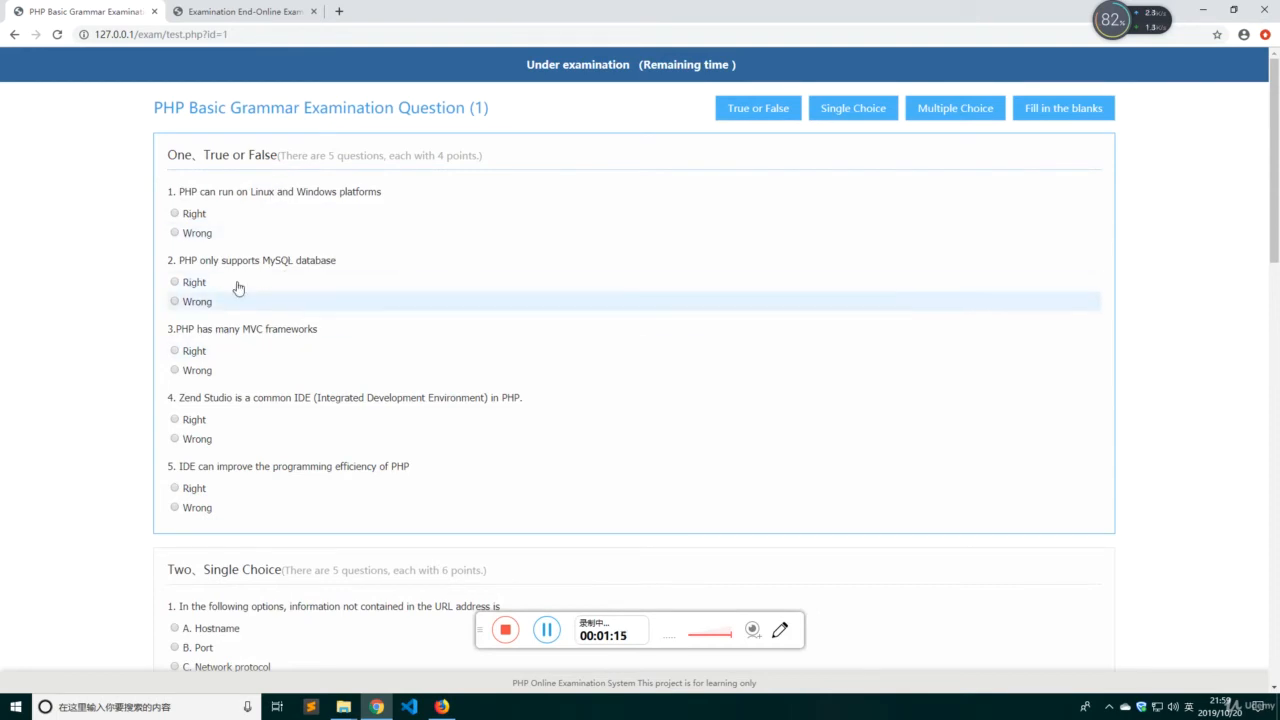
pyautogui.moveTo(160, 252)
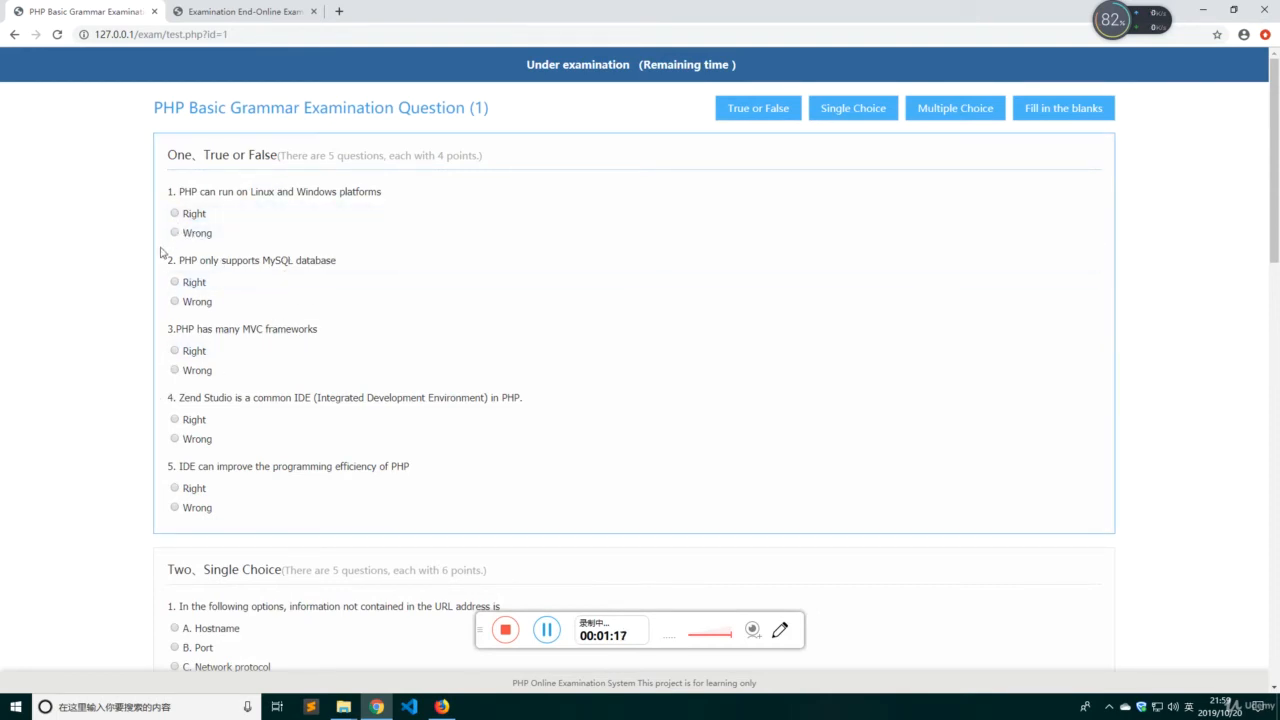
pyautogui.scroll(-3)
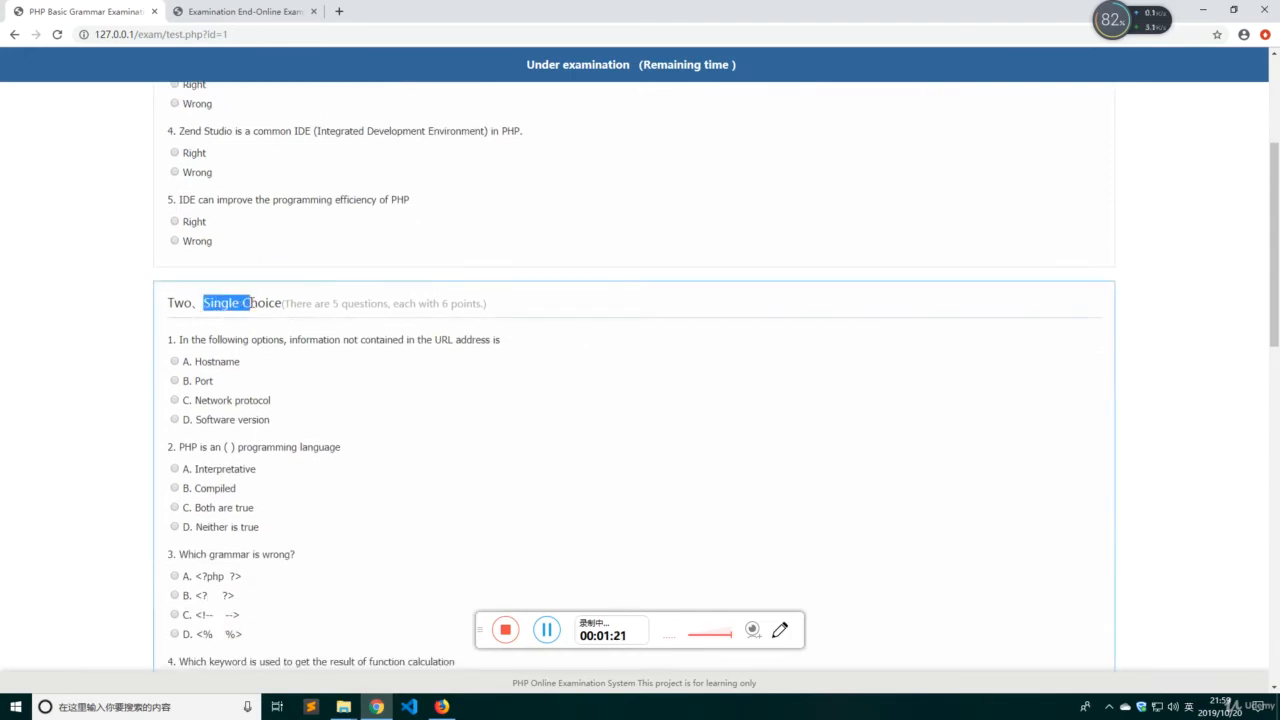
pyautogui.scroll(-3)
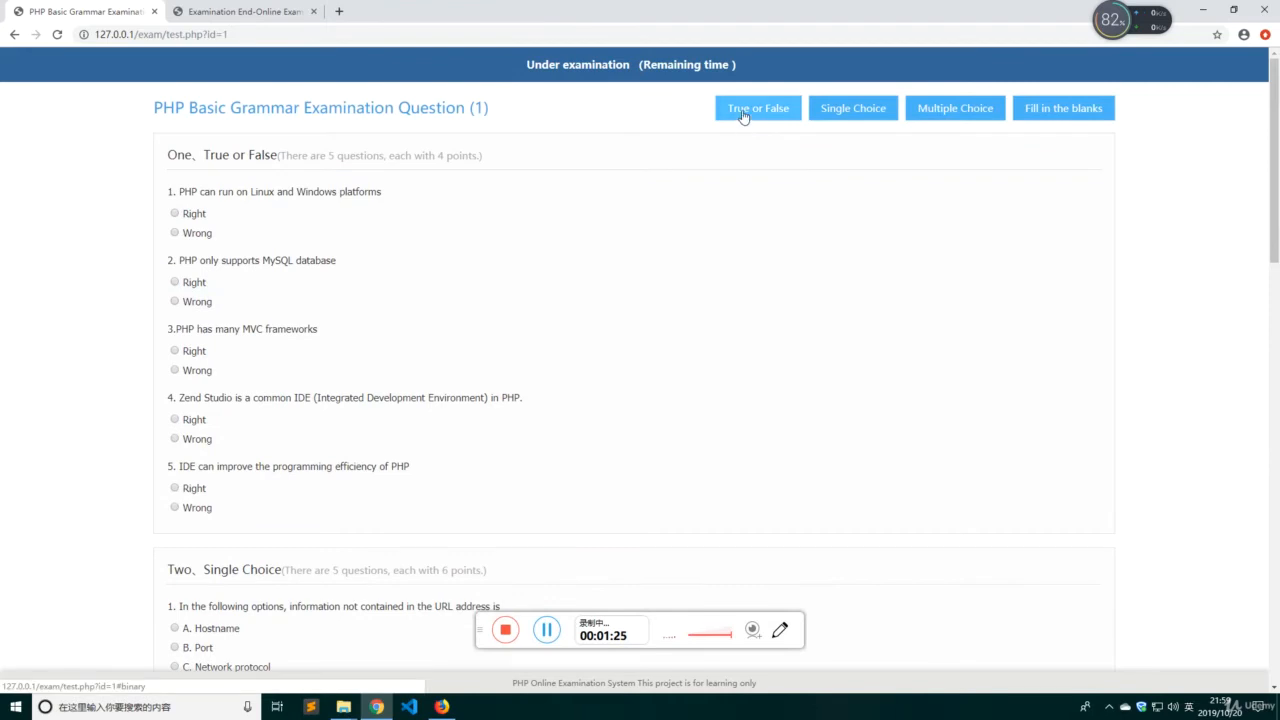
pyautogui.click(852, 108)
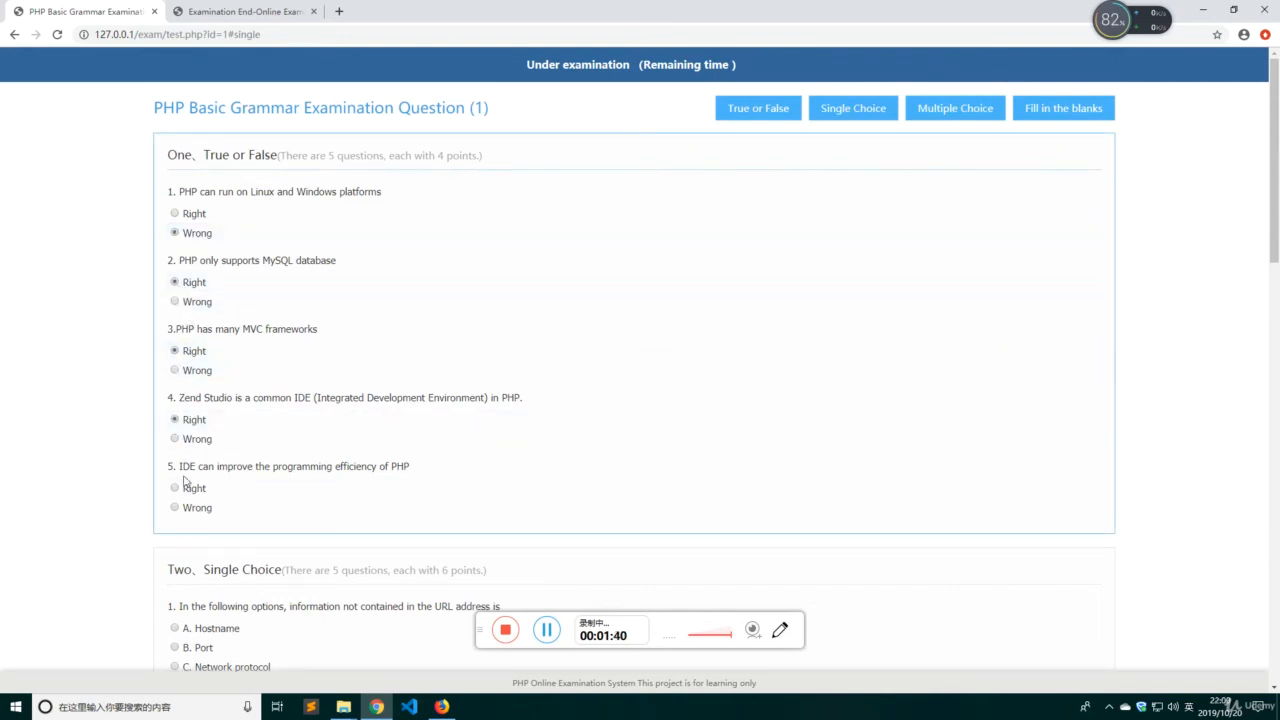
# - Move down through the answered choice questions toward the Submit button, leaving fill-in-the-blanks empty
pyautogui.scroll(-3)
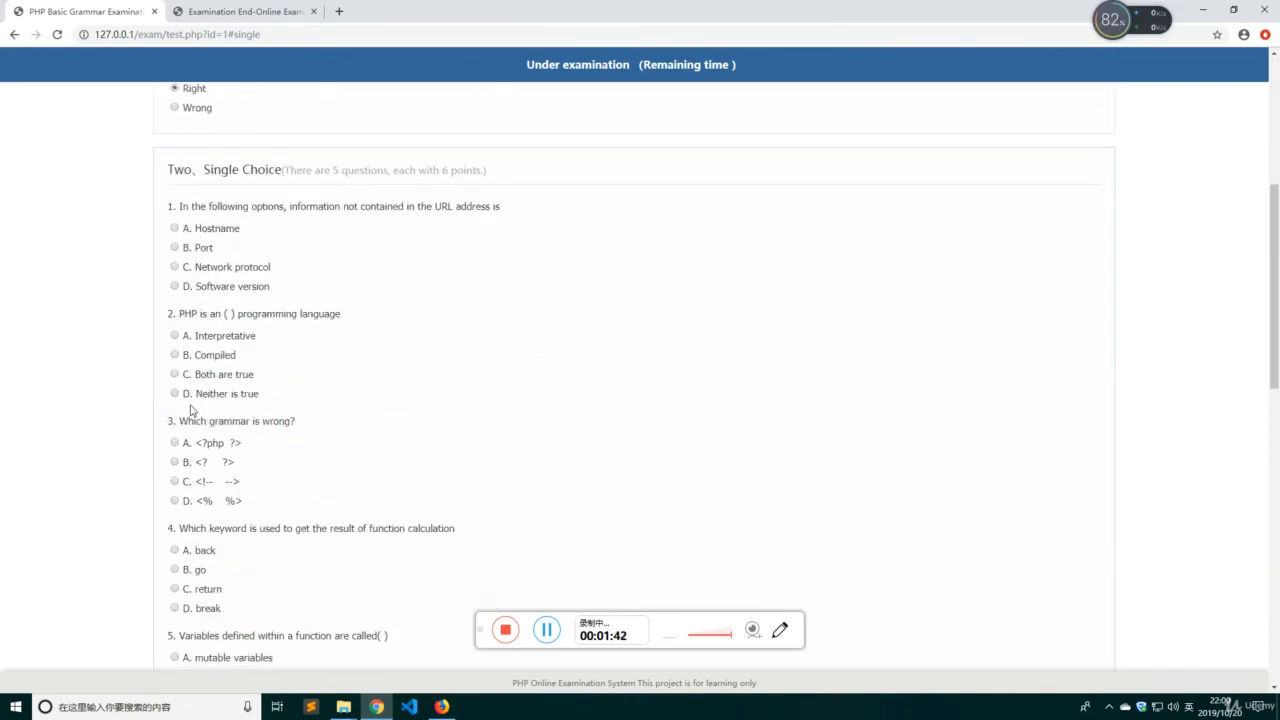
pyautogui.scroll(-3)
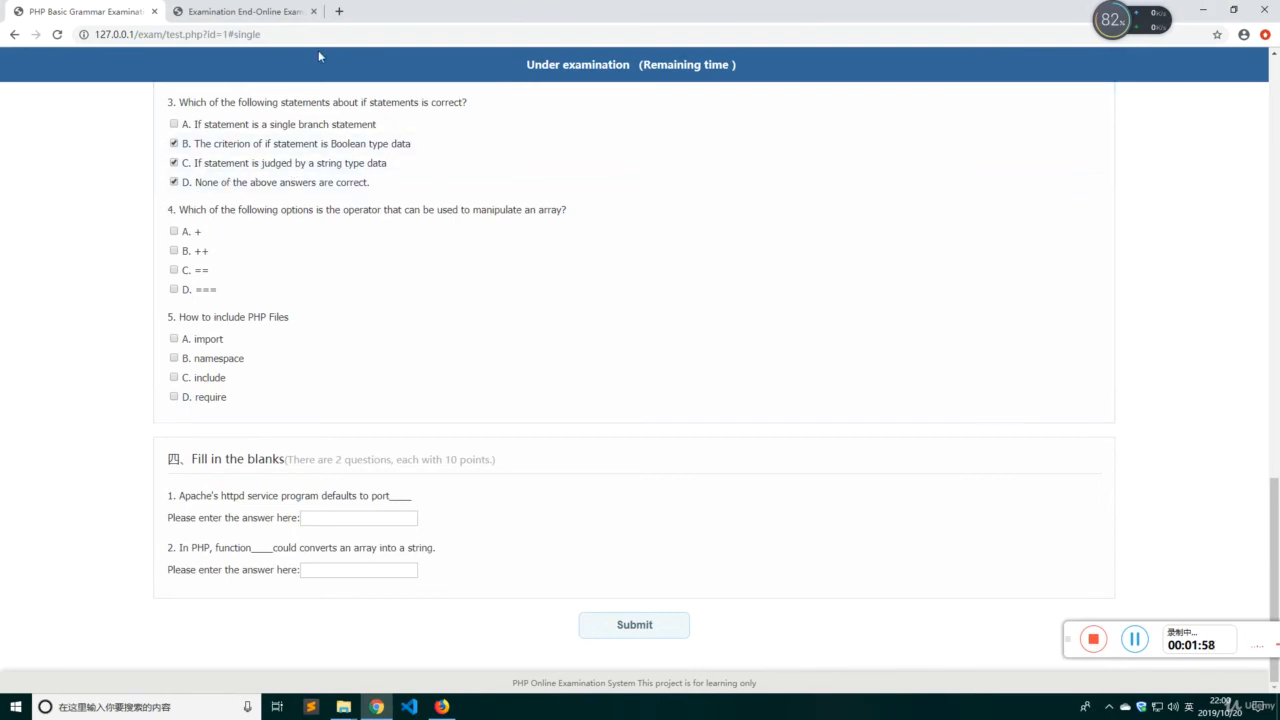
# - Submit the exam for a score of 22 and highlight entries in the per-question results table
pyautogui.click(634, 624)
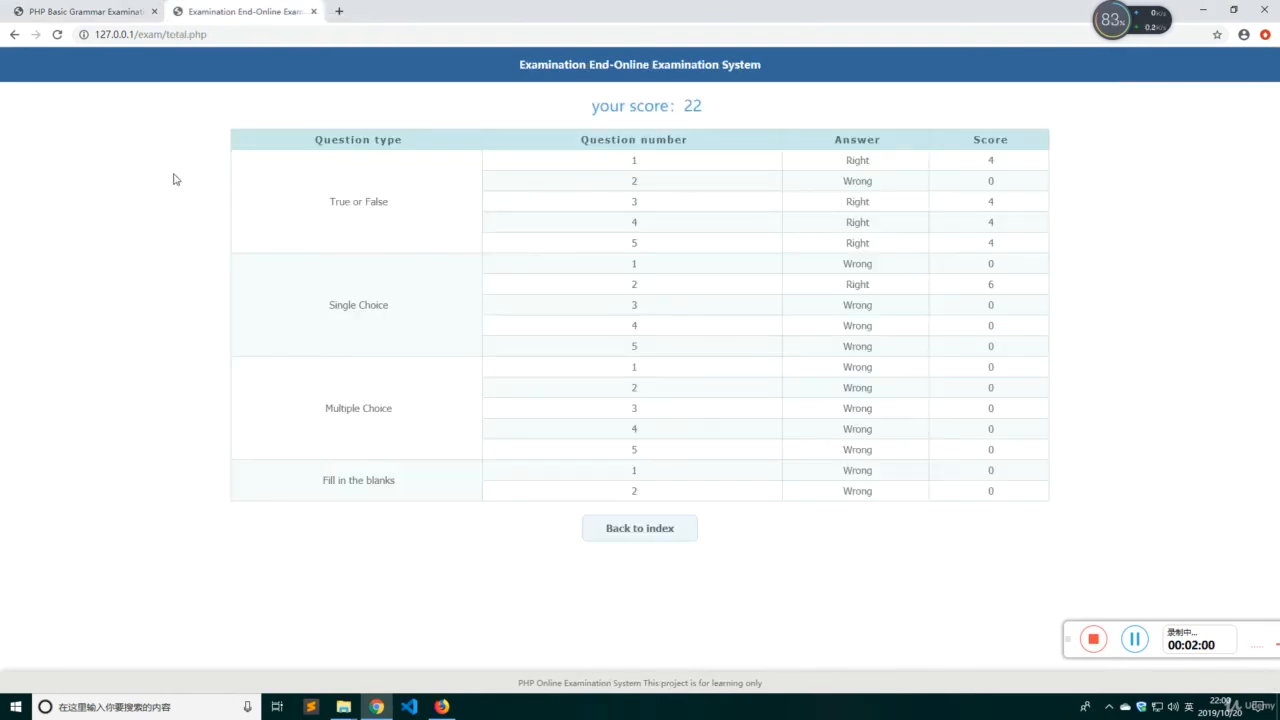
pyautogui.moveTo(680, 284)
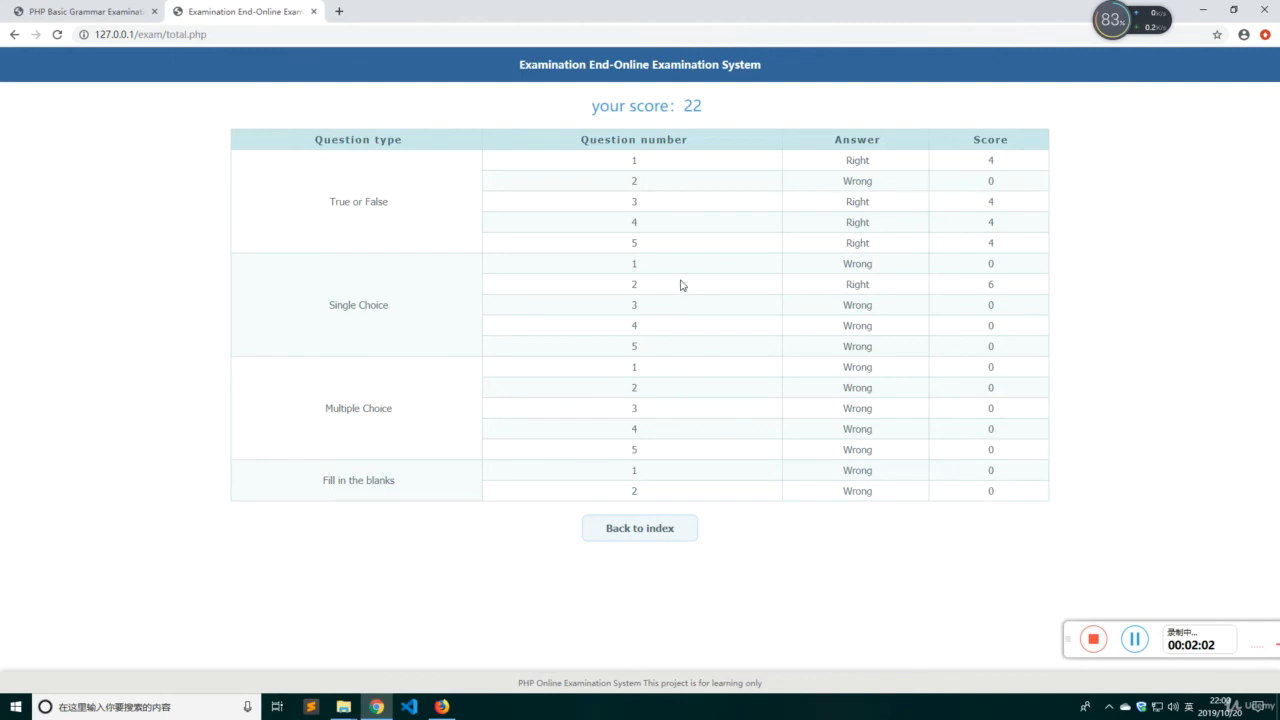
pyautogui.doubleClick(692, 106)
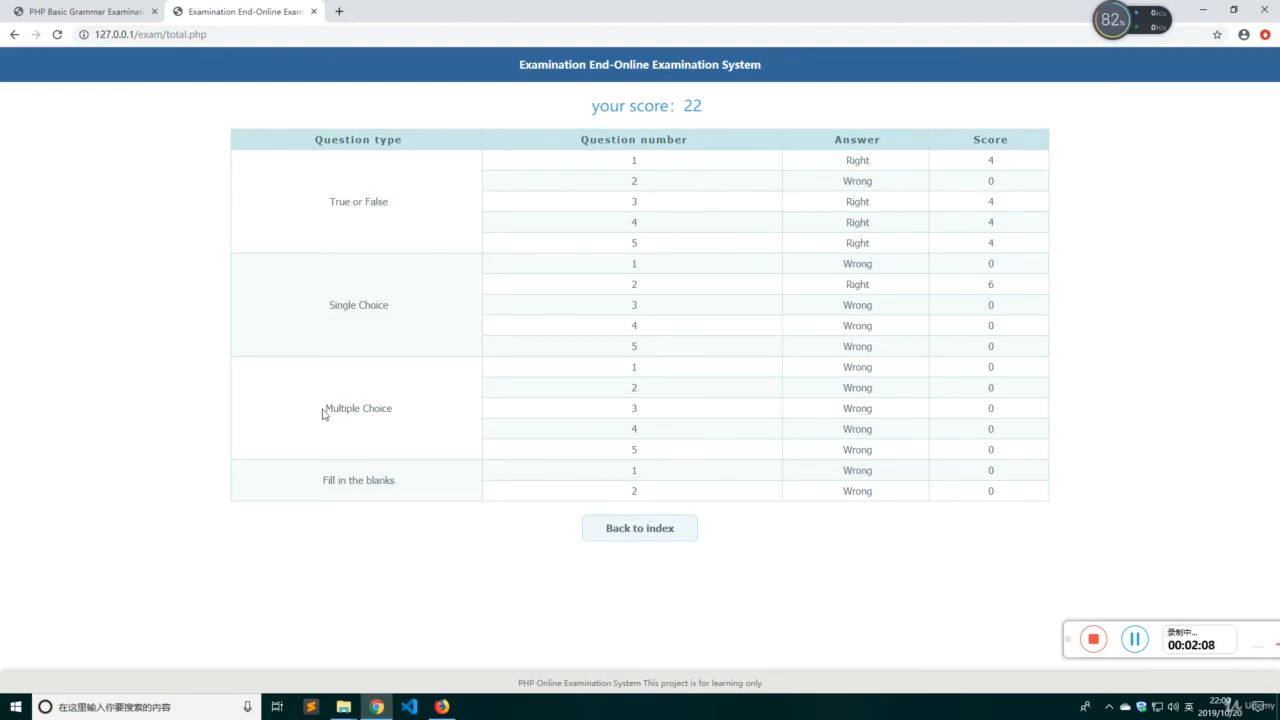
pyautogui.doubleClick(356, 480)
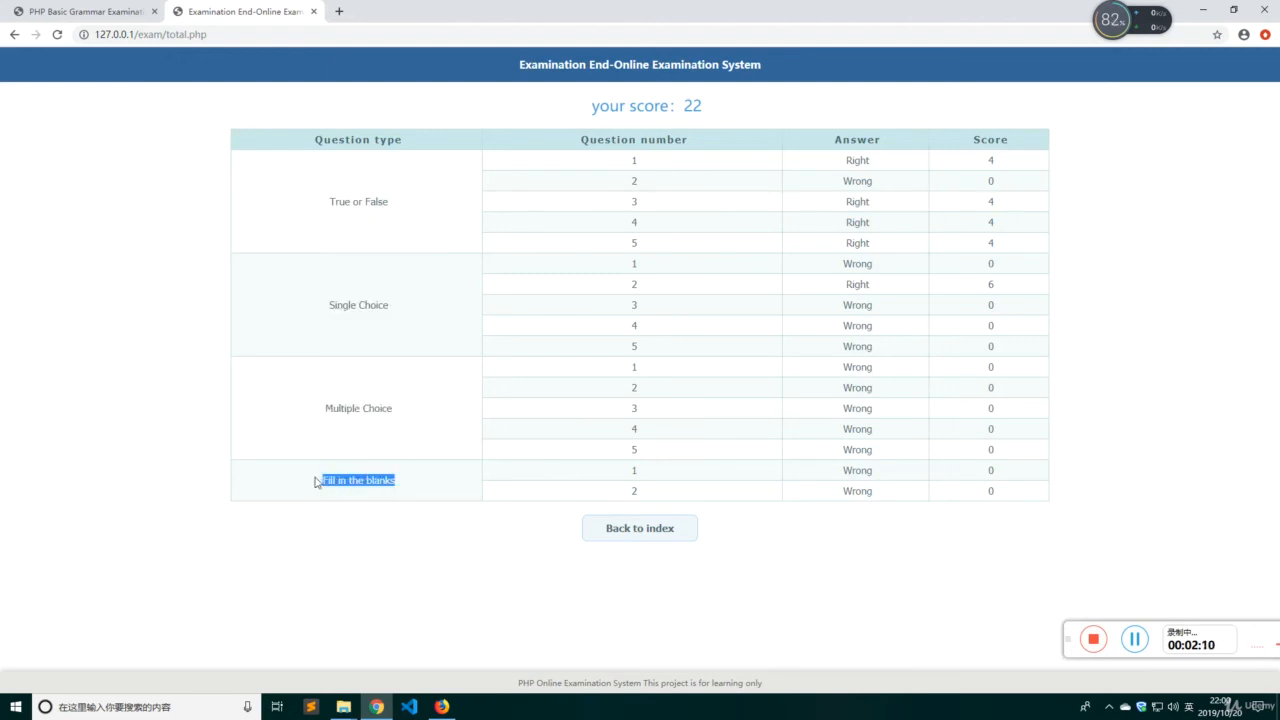